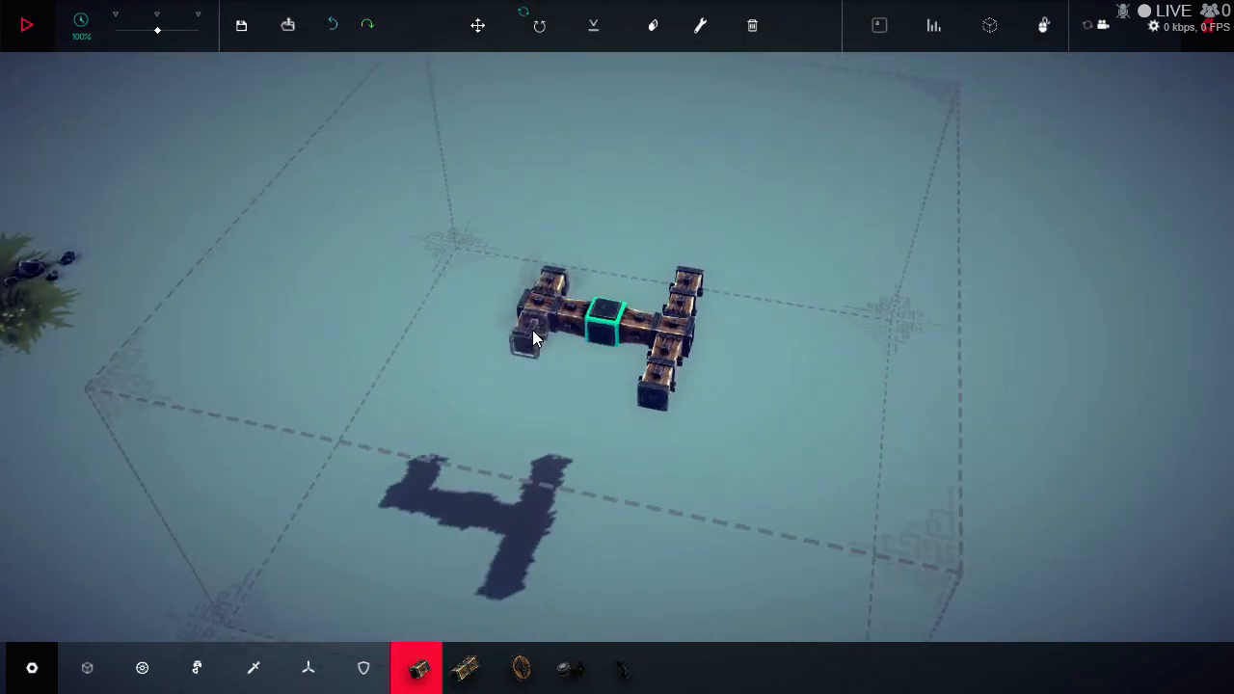
- Attach steering hinges with wheels to the four corners of the H-shaped frame
click(143, 667)
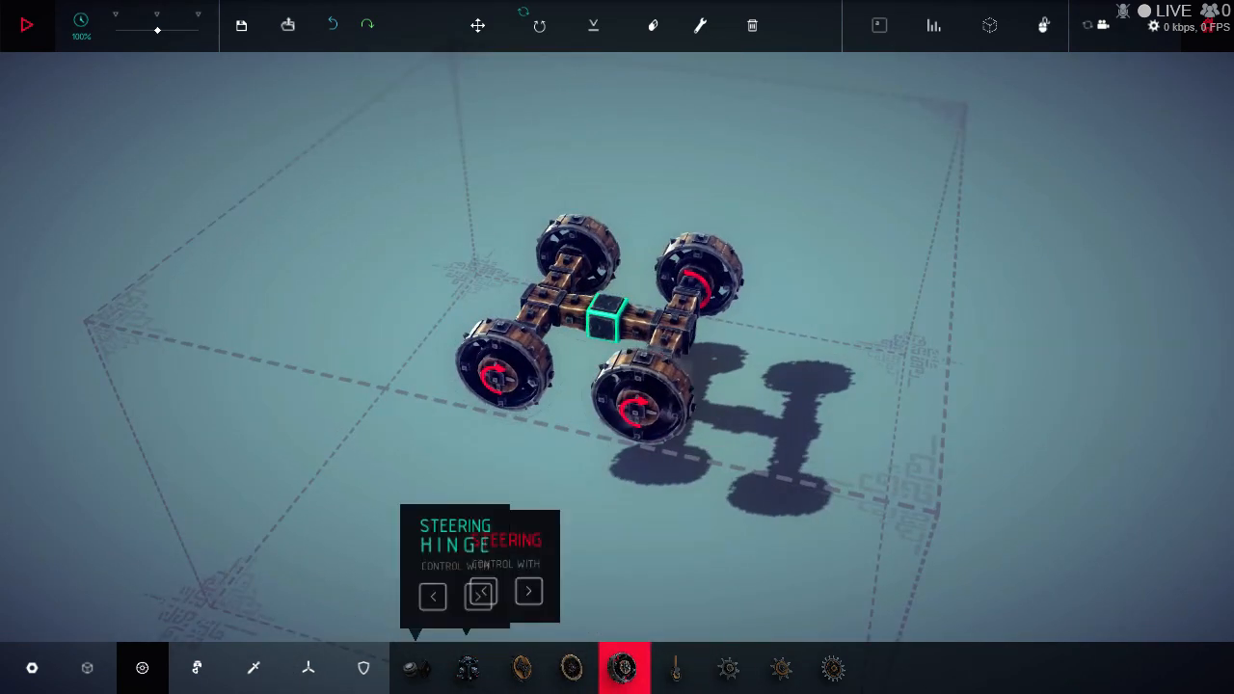
- Check the steering hinge's controls are Z for left and X for right, then dismiss them
click(417, 667)
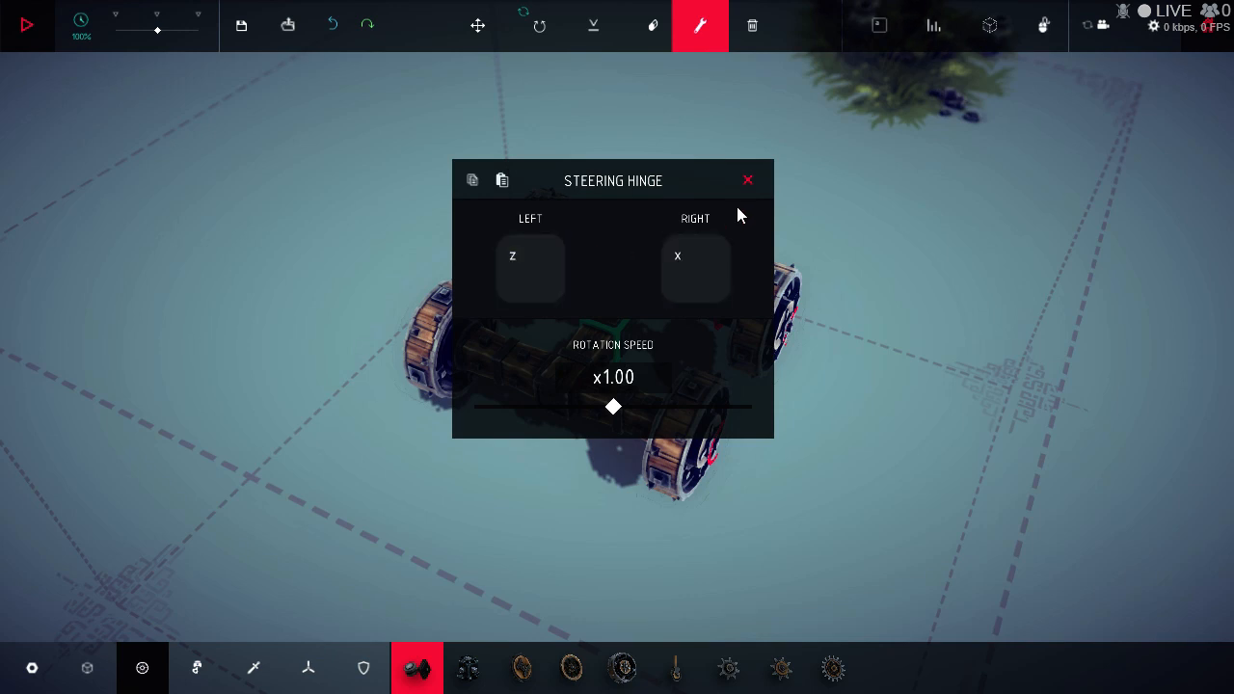
click(748, 181)
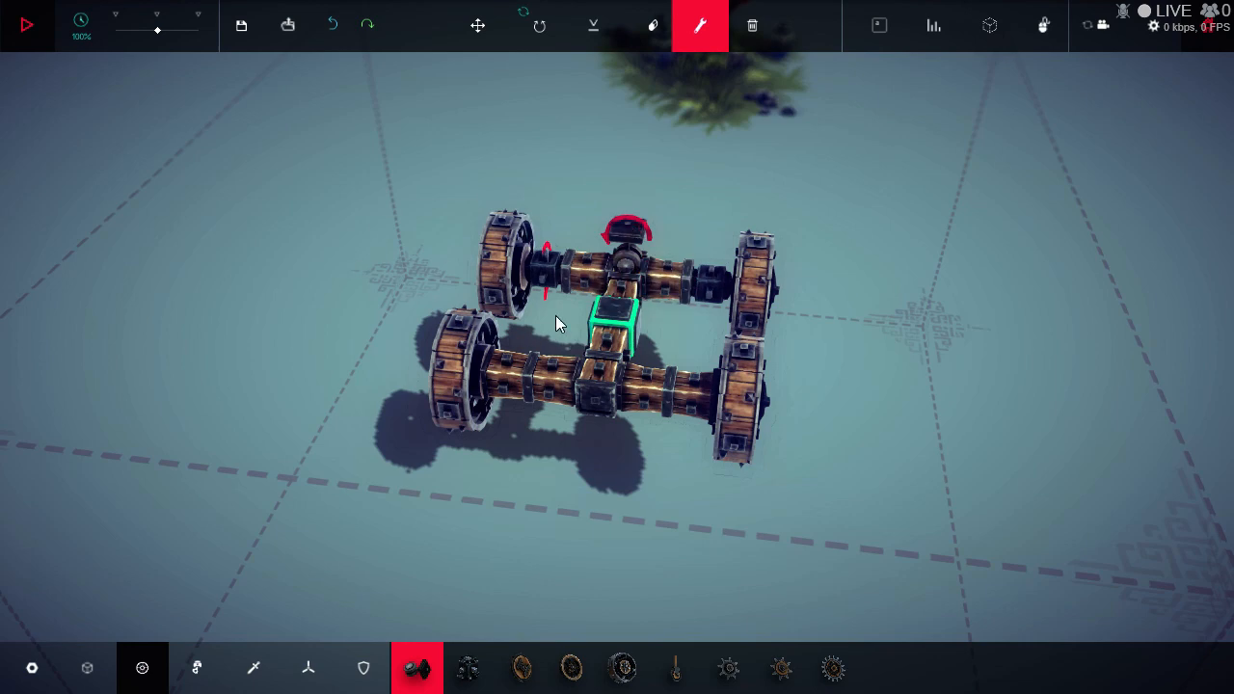
- Stack a block column from the frame's centre and cap it with a Powered Cog
click(417, 667)
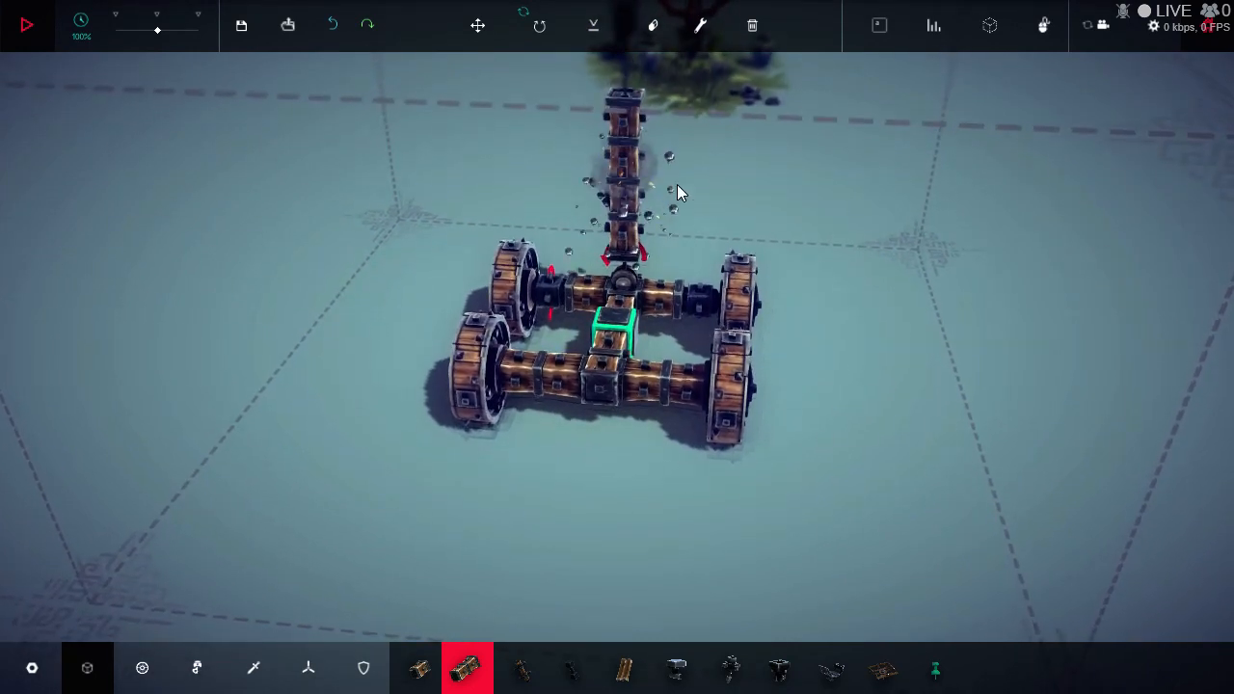
mouse_move(197, 667)
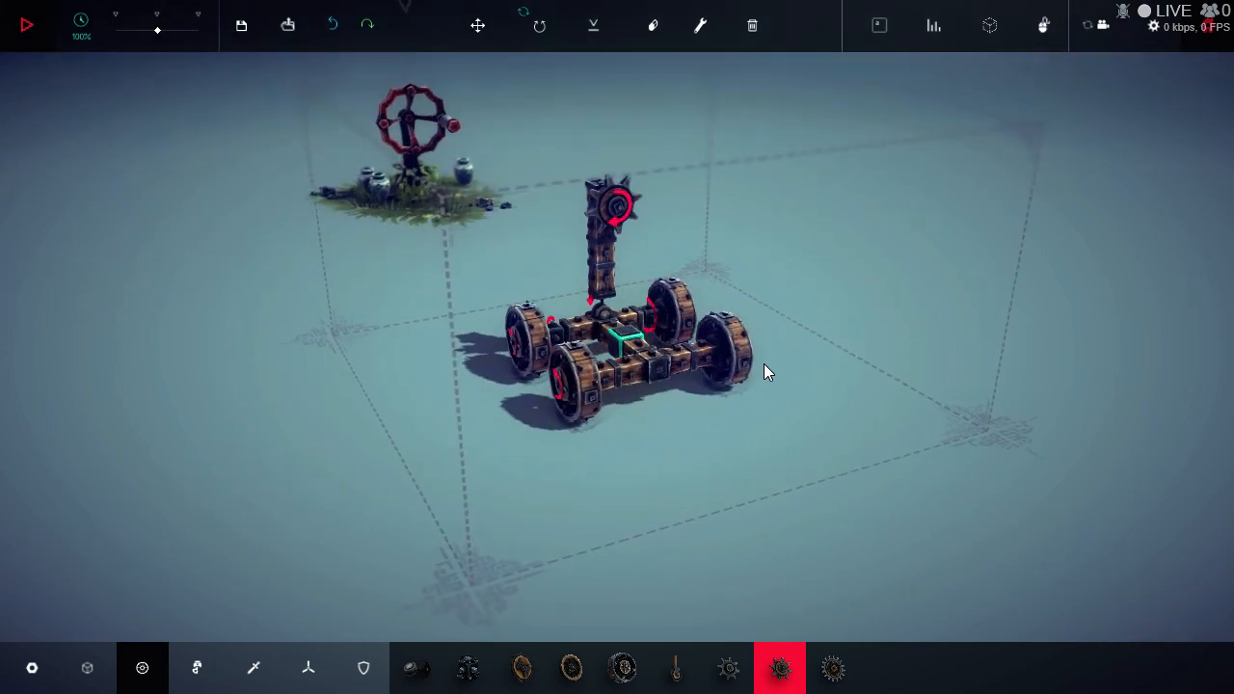
- Rebind the Powered Cog to run forwards with F and reverse with V
click(27, 23)
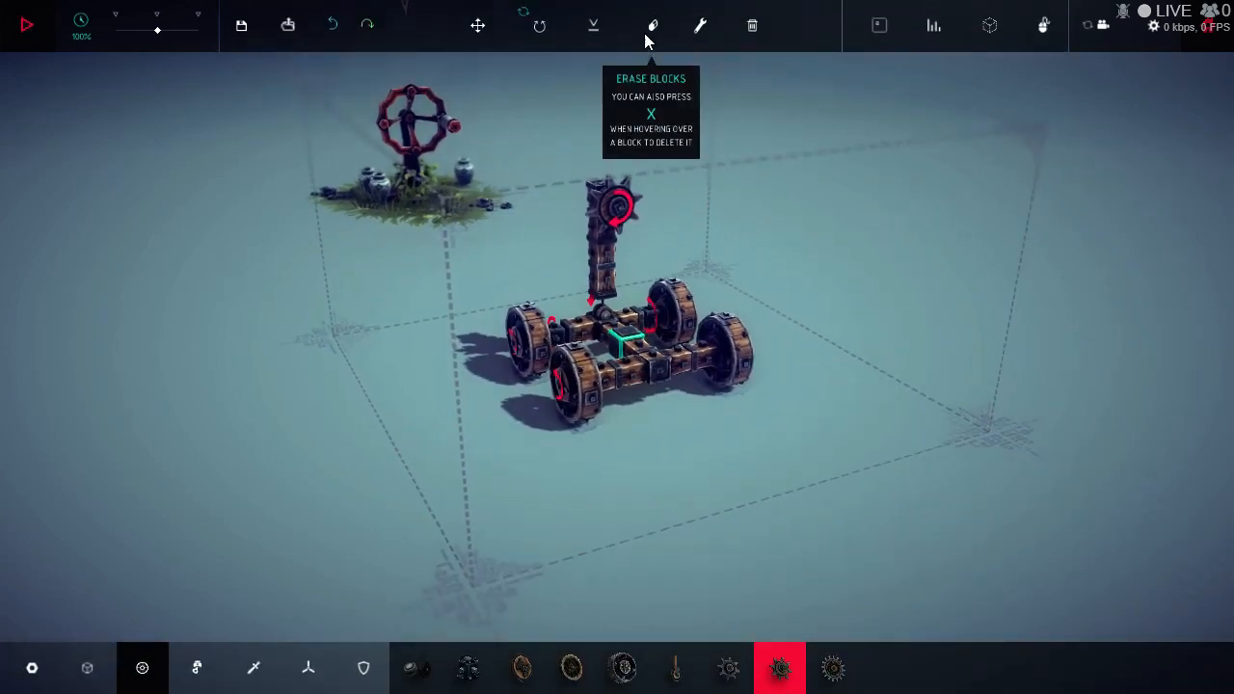
click(700, 25)
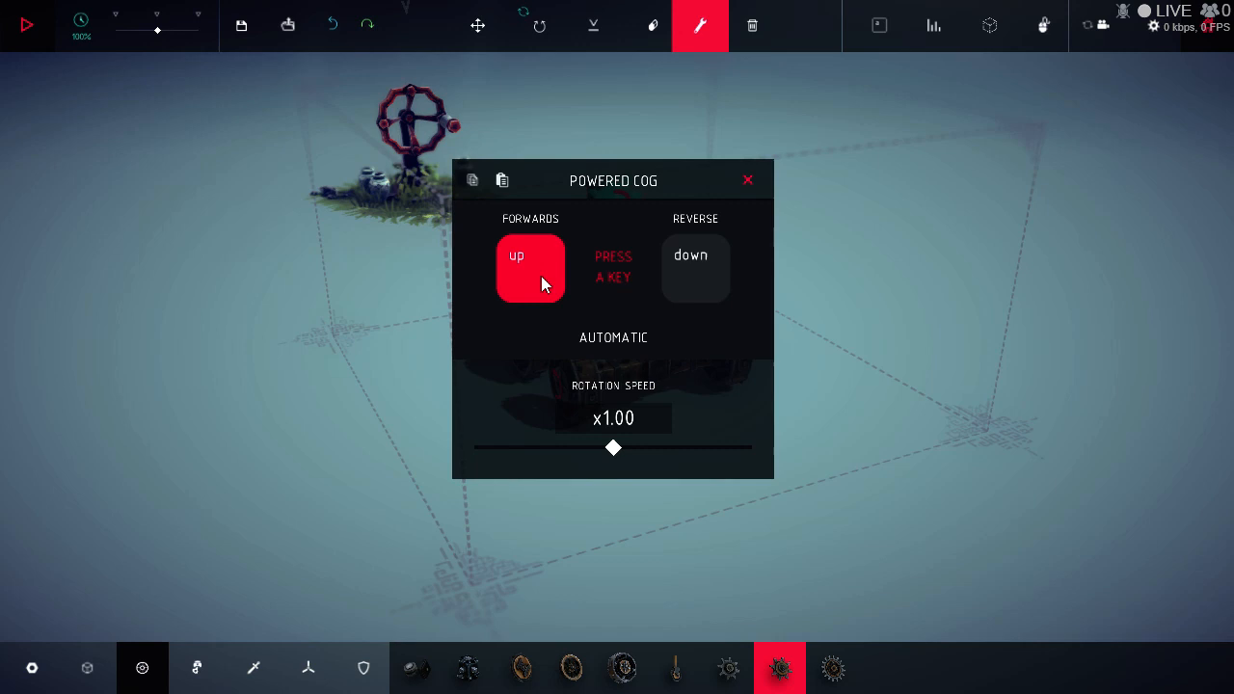
key(f)
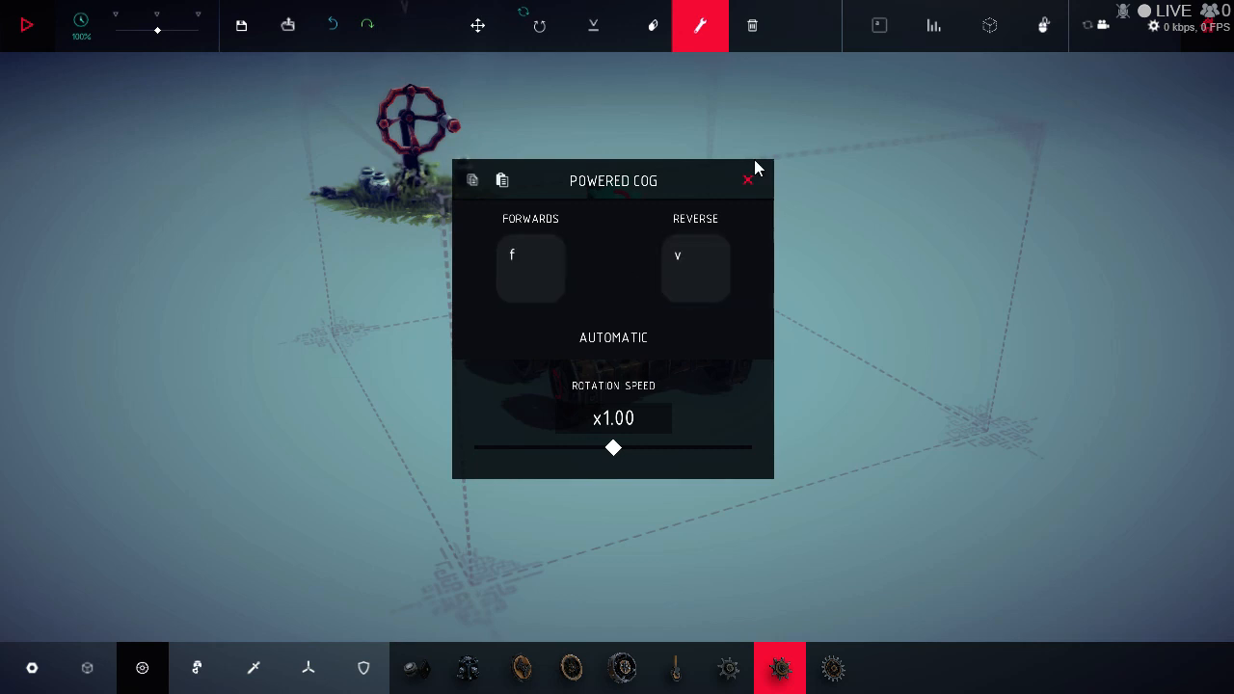
click(749, 181)
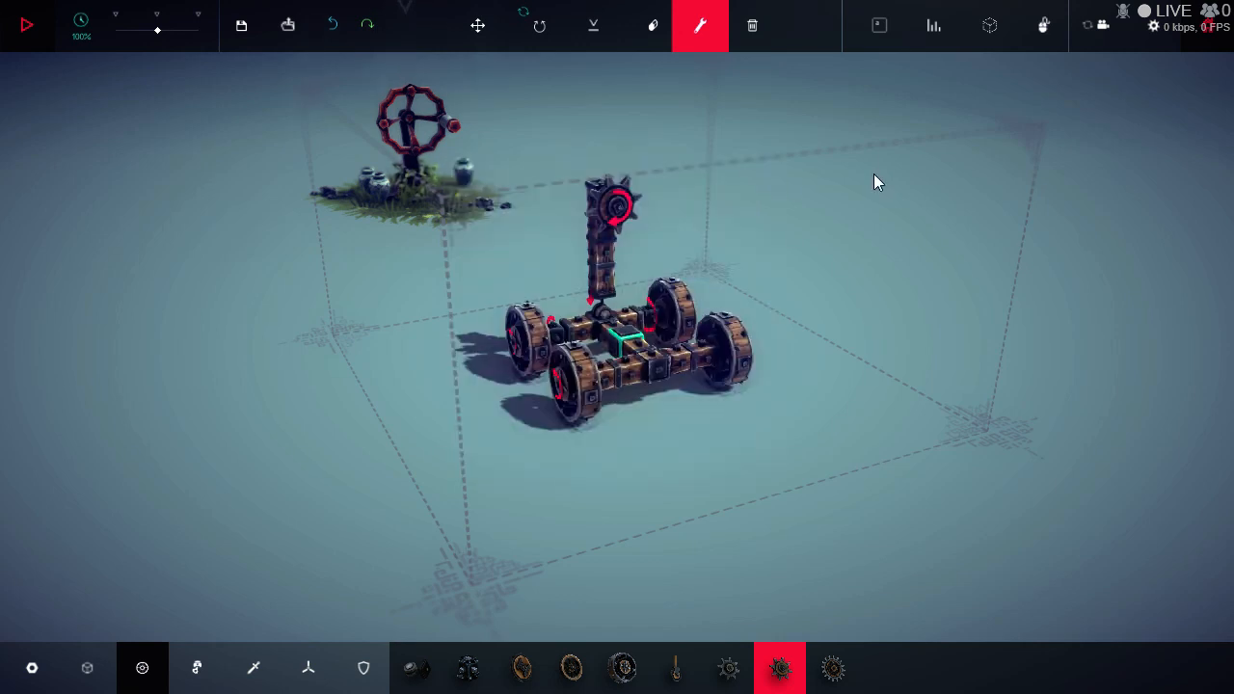